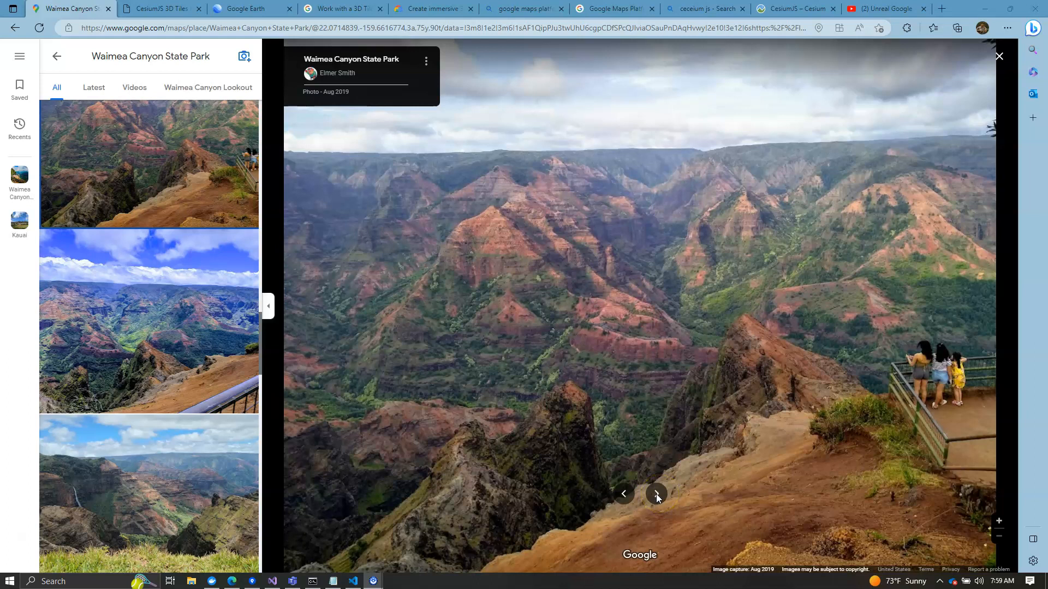
- Browse three more Waimea Canyon State Park photos, then switch to the CesiumJS 3D Tiles demo
click(656, 494)
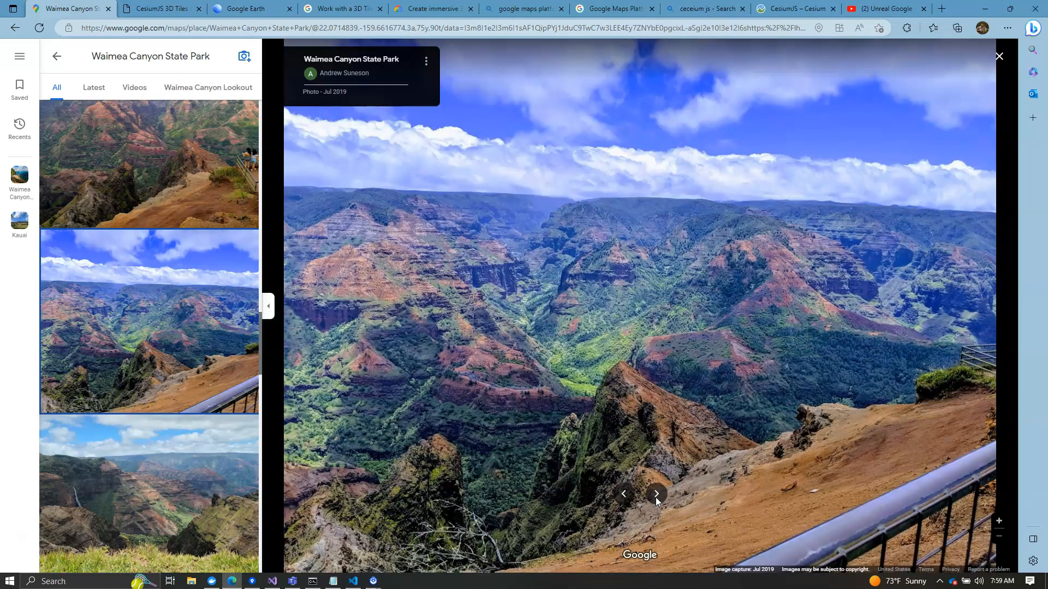
click(656, 494)
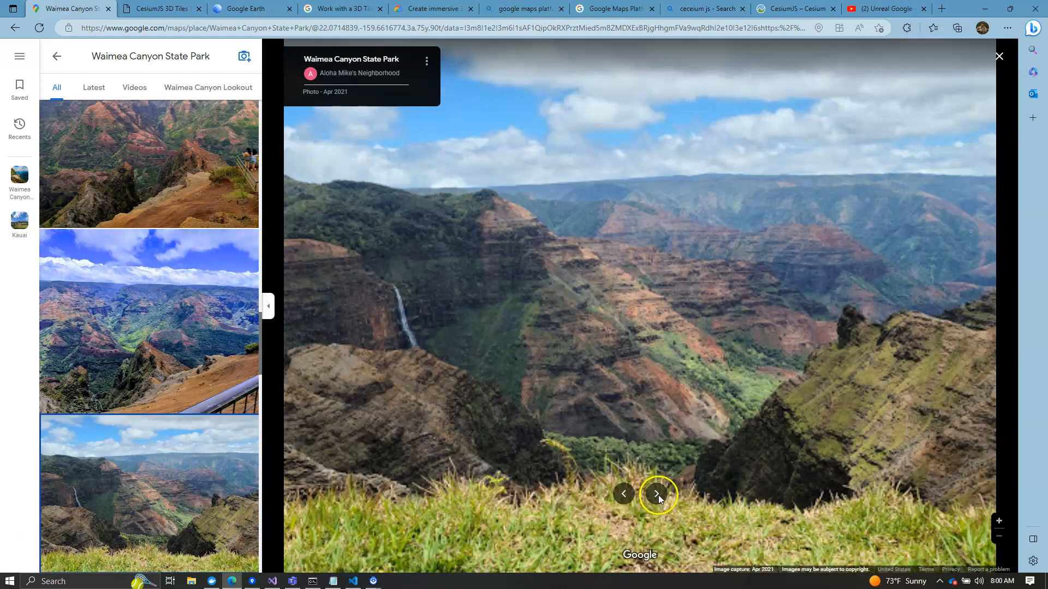
click(658, 495)
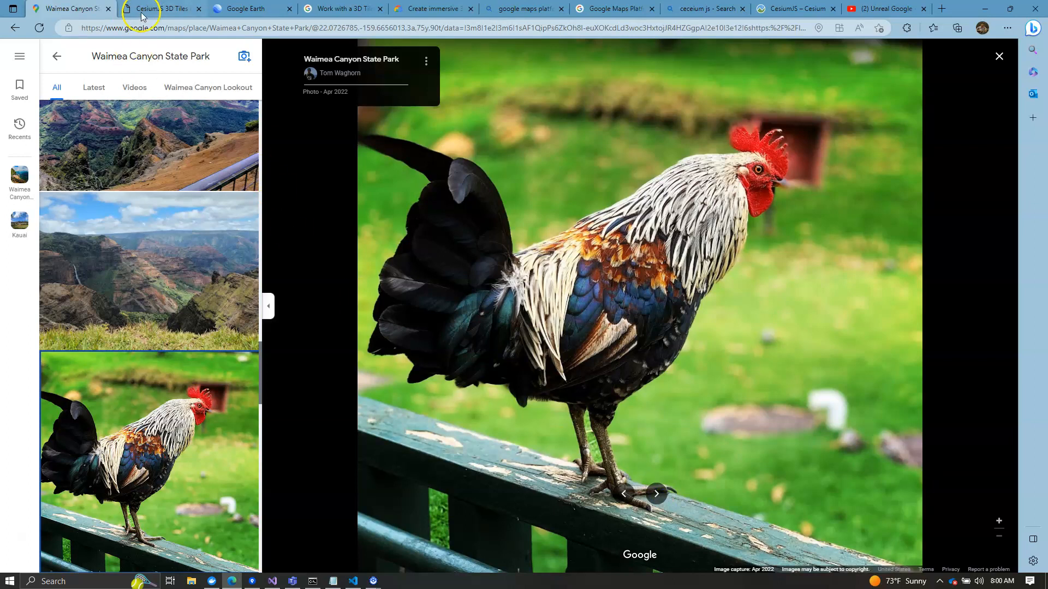
click(161, 9)
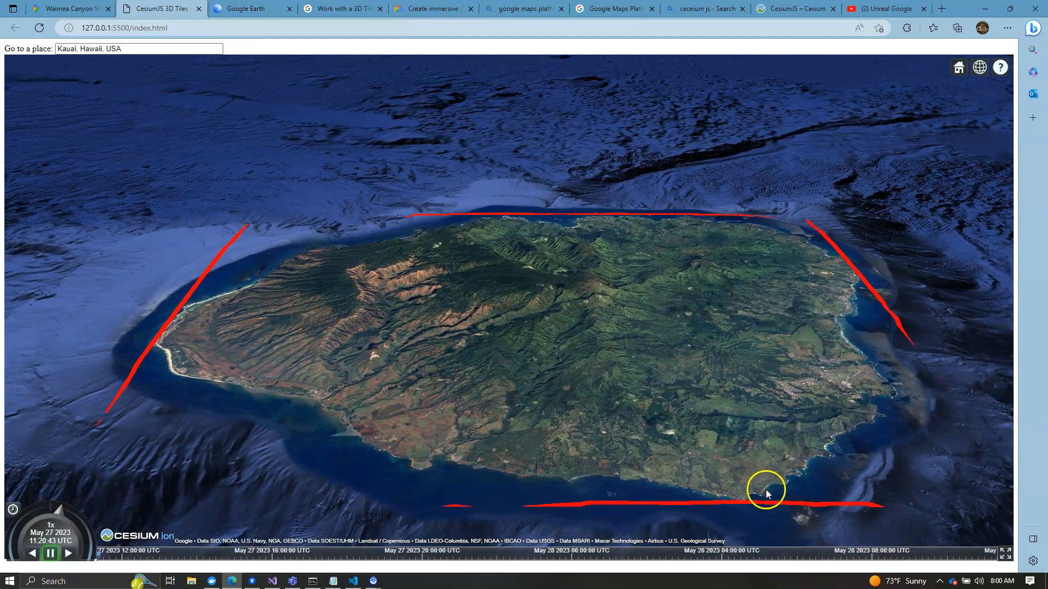
mouse_move(360, 346)
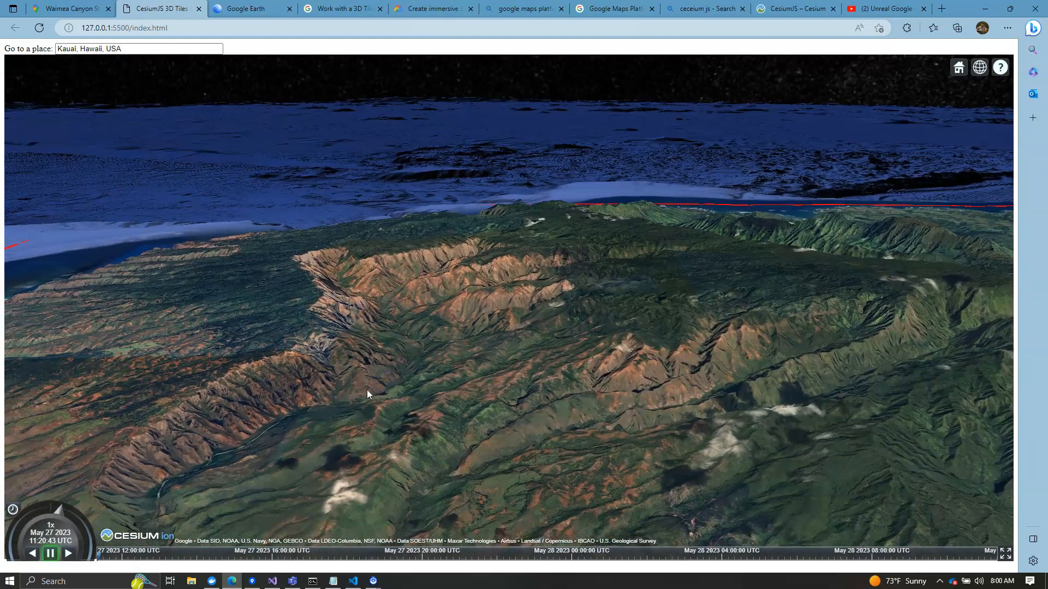
- Move the Cesium view over Kauai's canyon ridges, select the place field, then go to Google Earth
click(376, 386)
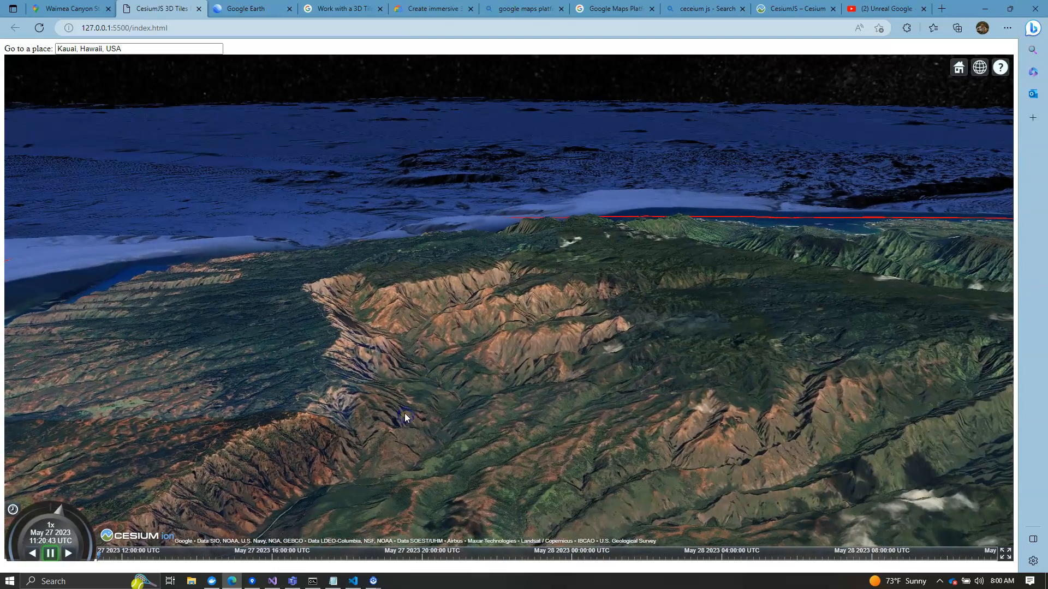
click(414, 402)
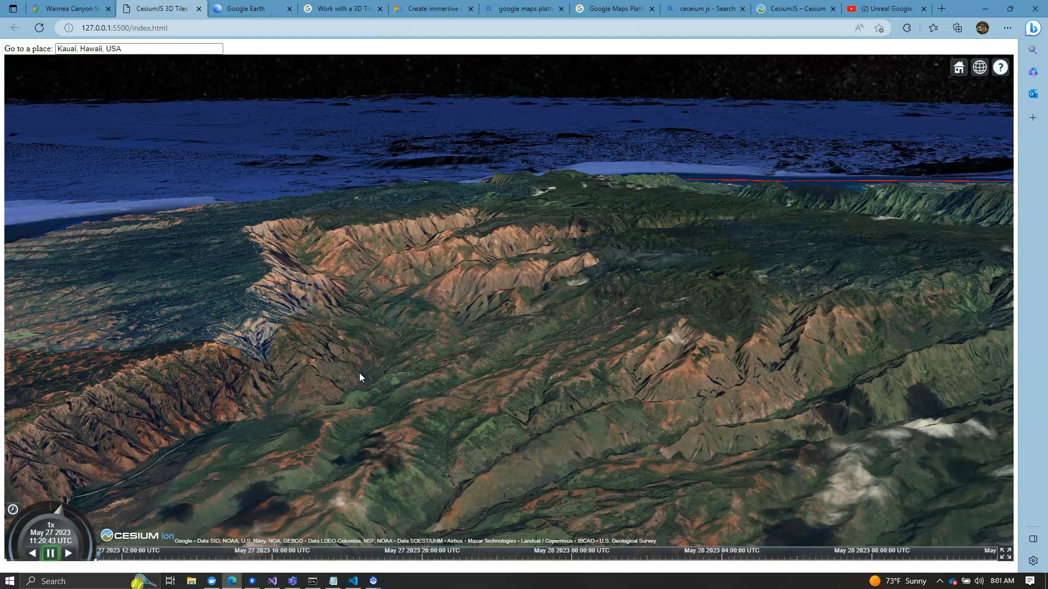
click(352, 371)
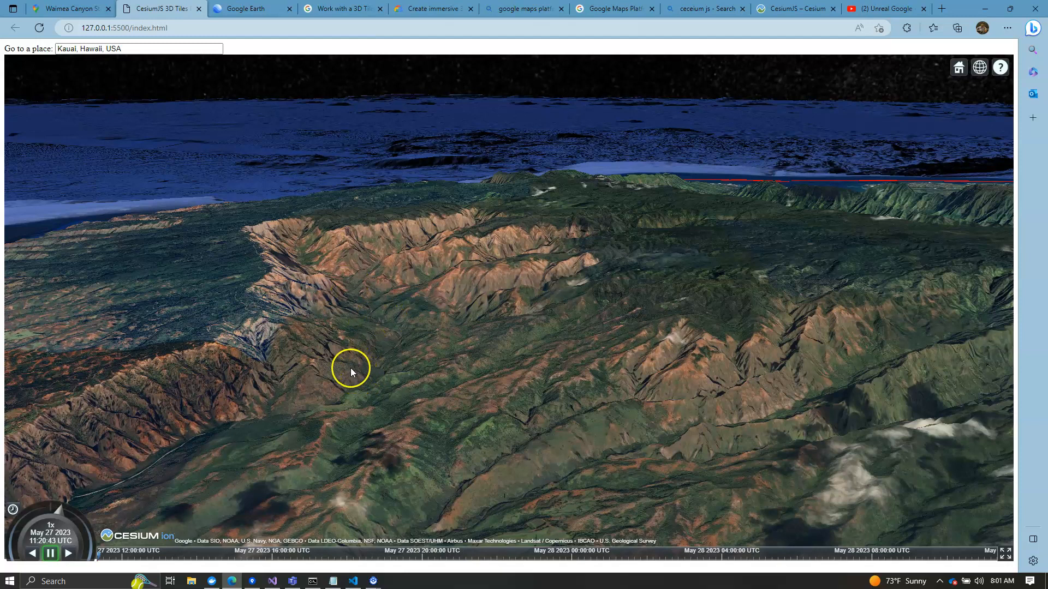
triple_click(137, 49)
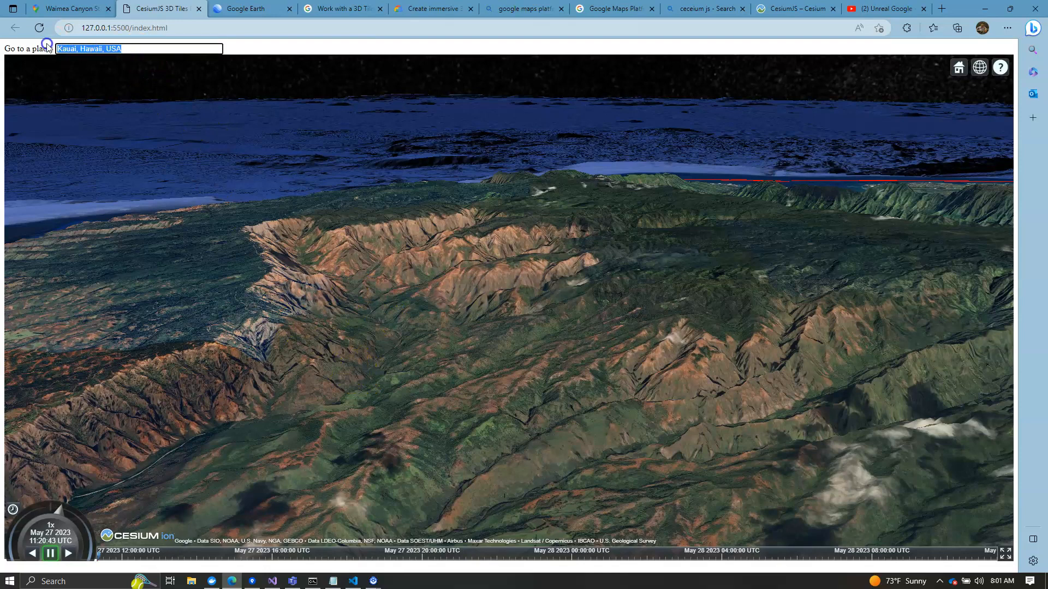
click(250, 8)
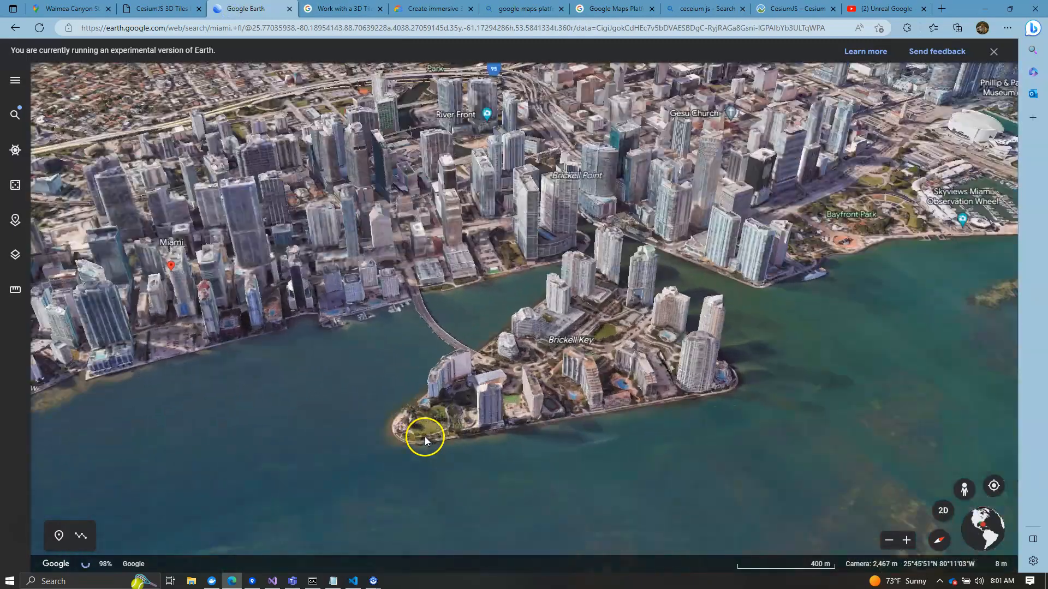
- Zoom around Miami's Brickell Key in Google Earth, then return to the CesiumJS demo
scroll(down, 3)
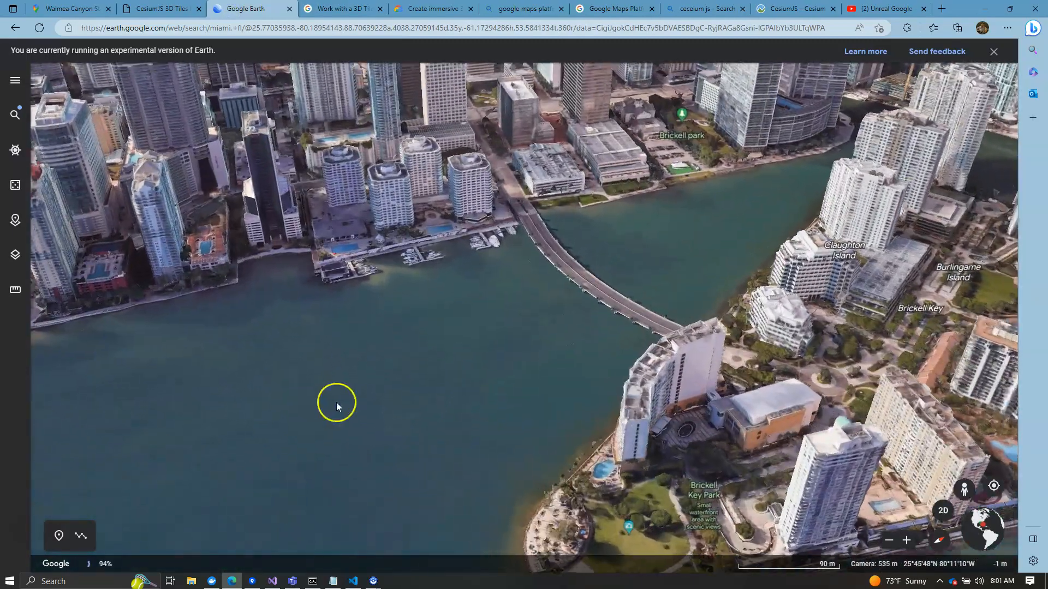
scroll(up, 3)
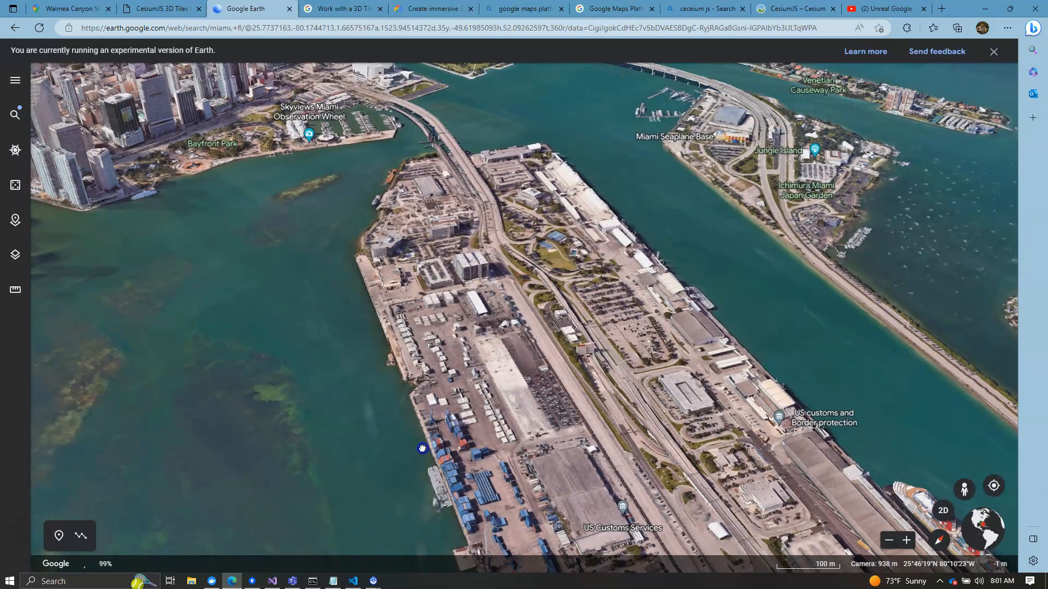
click(157, 8)
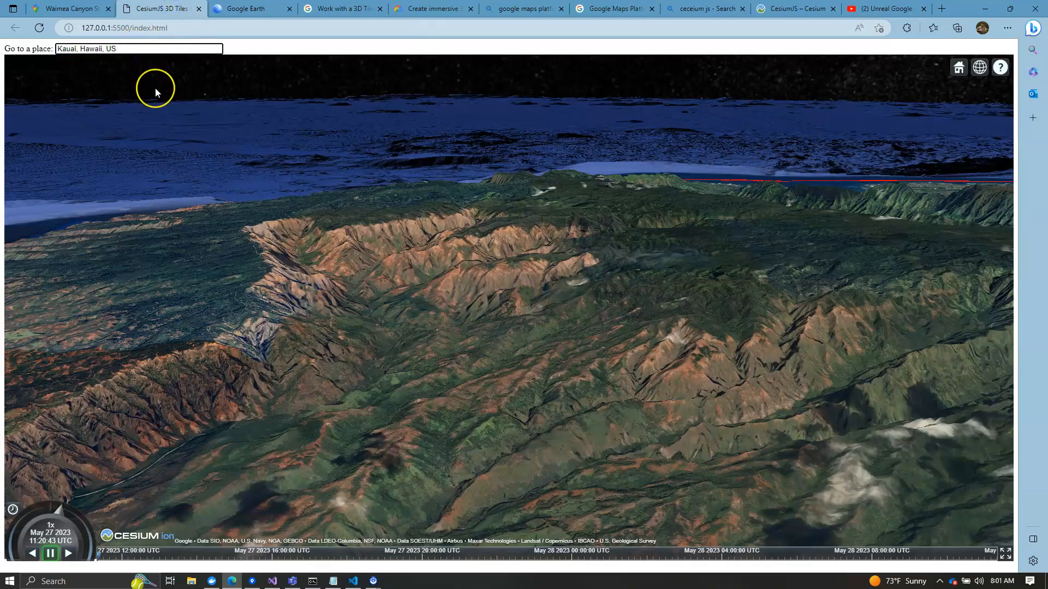
- Fly the viewer to 'Miami FL, USA' via the 'mi' autocomplete and view downtown
click(138, 48)
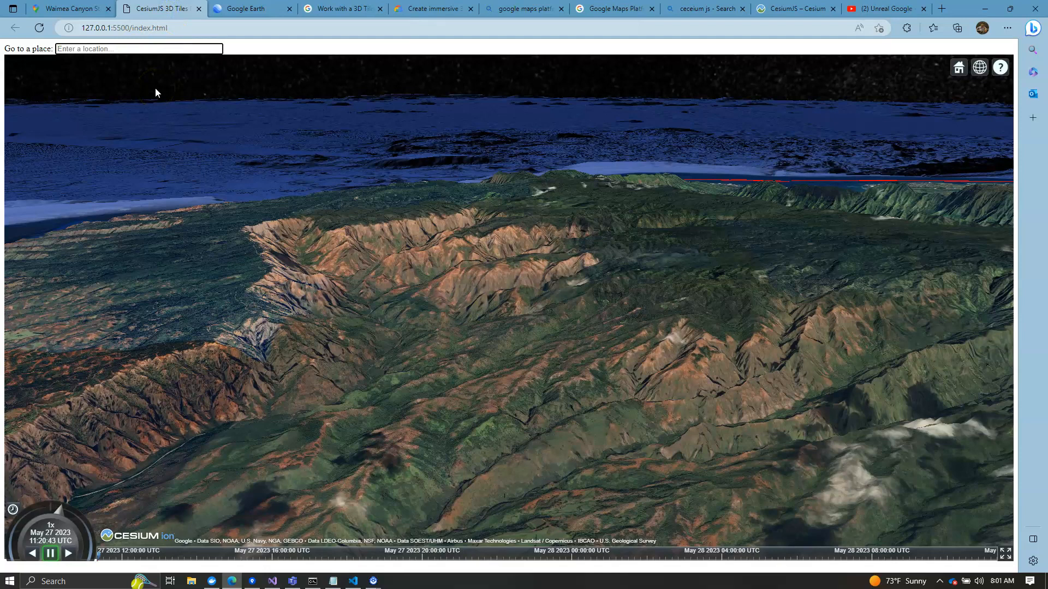
text(mi)
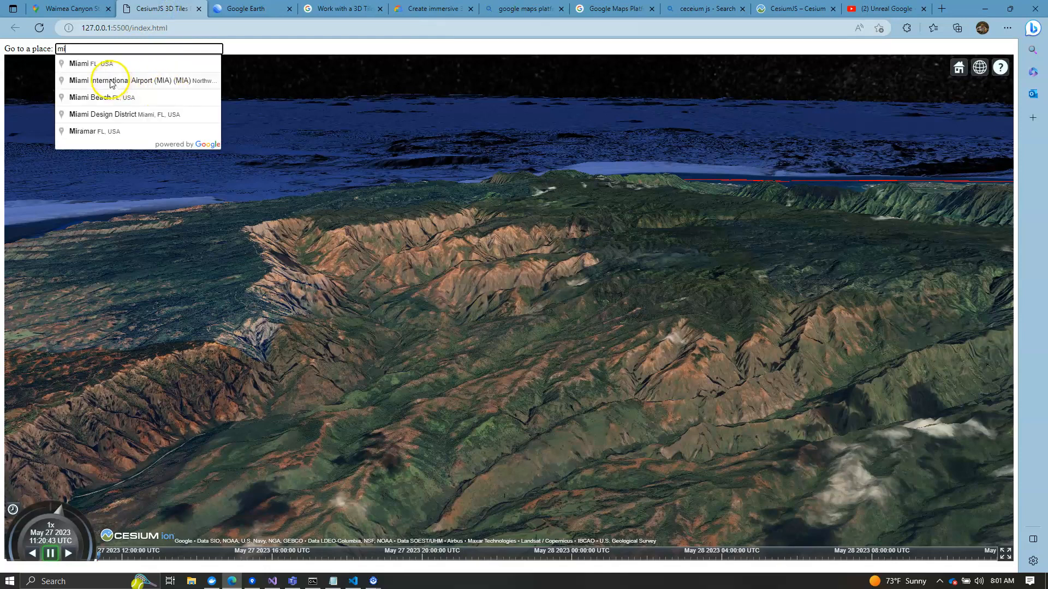
click(78, 63)
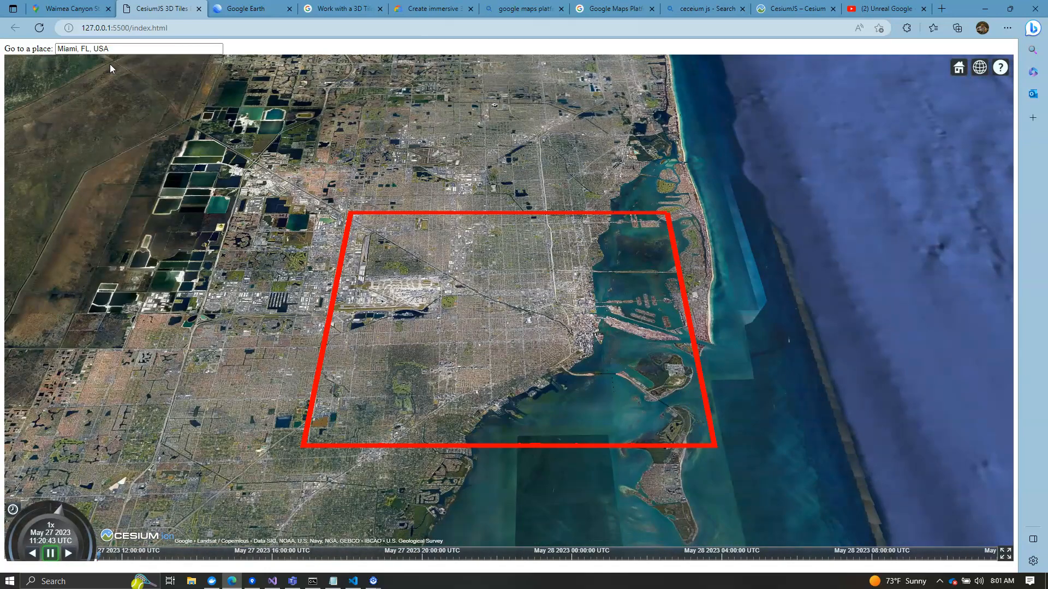
click(603, 390)
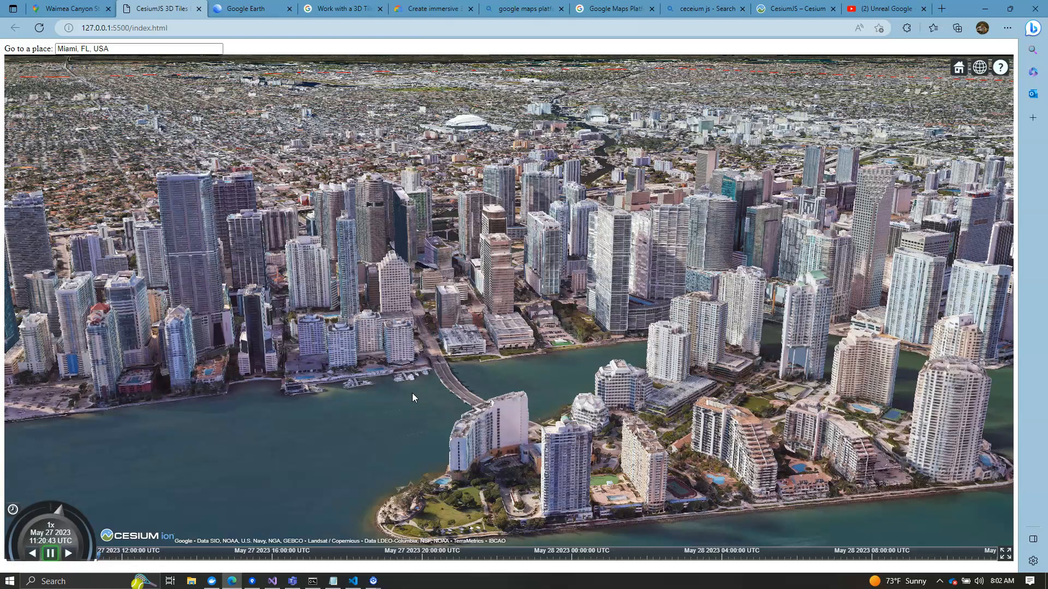
click(795, 9)
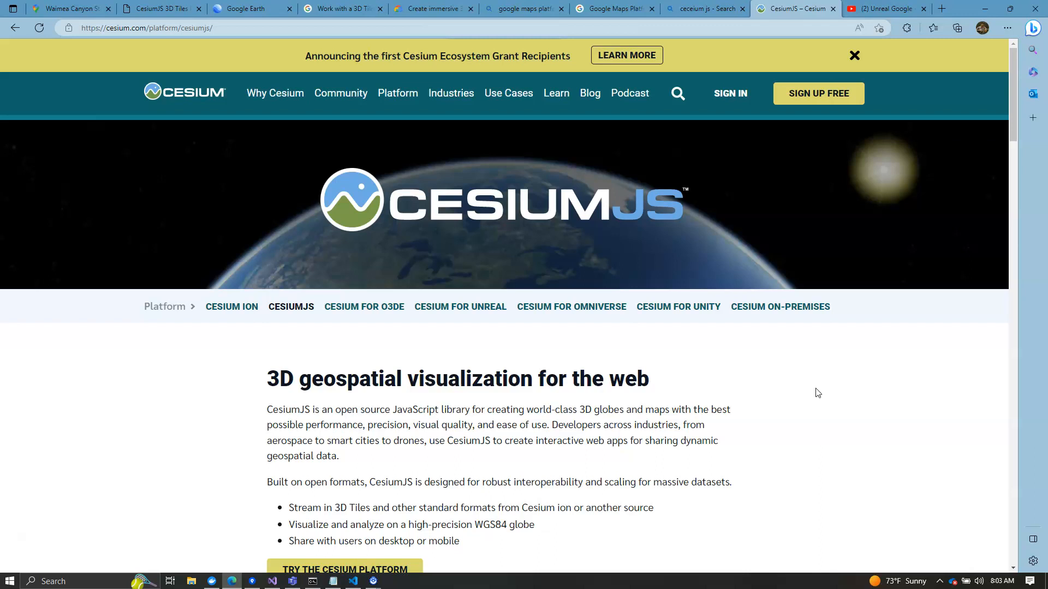
mouse_move(615, 321)
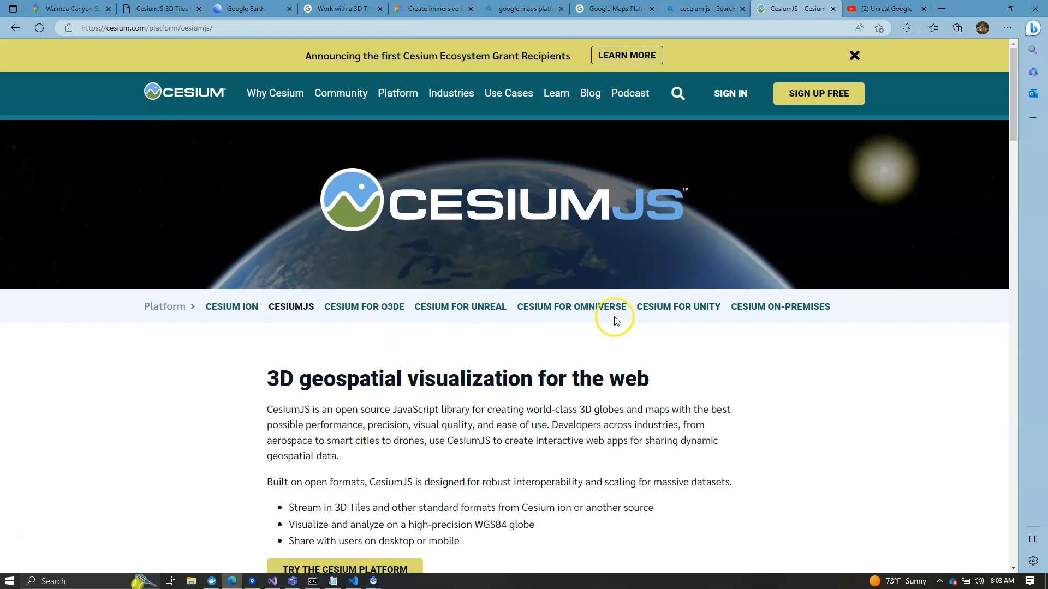
mouse_move(332, 333)
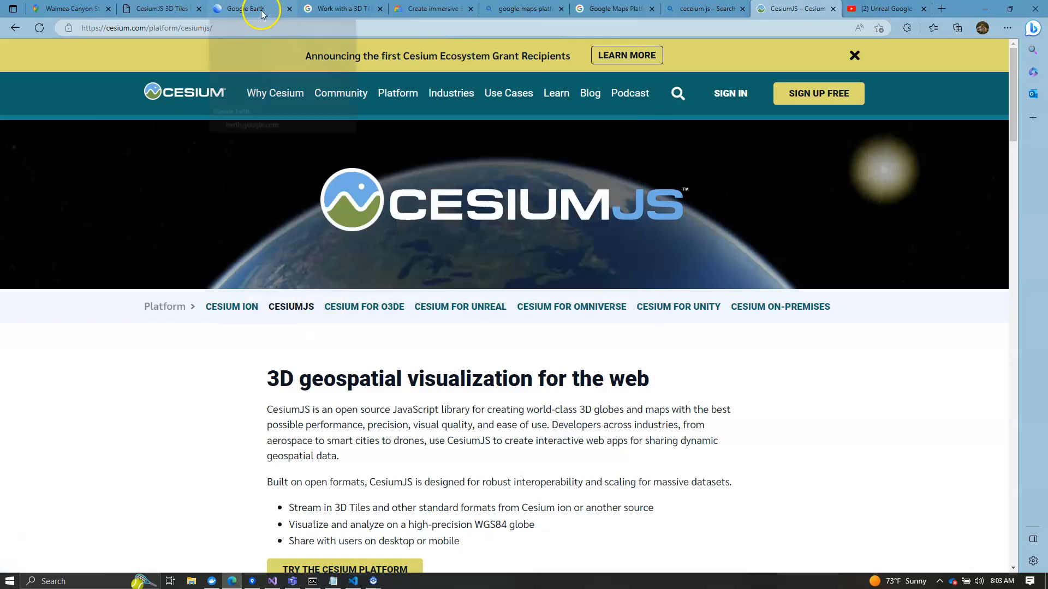
mouse_move(253, 56)
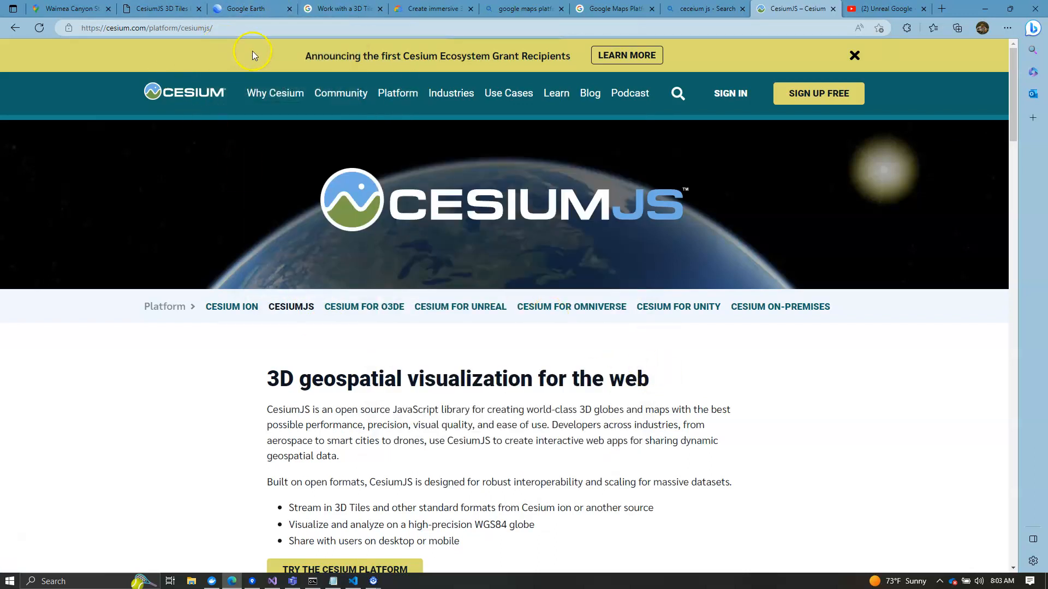
mouse_move(282, 54)
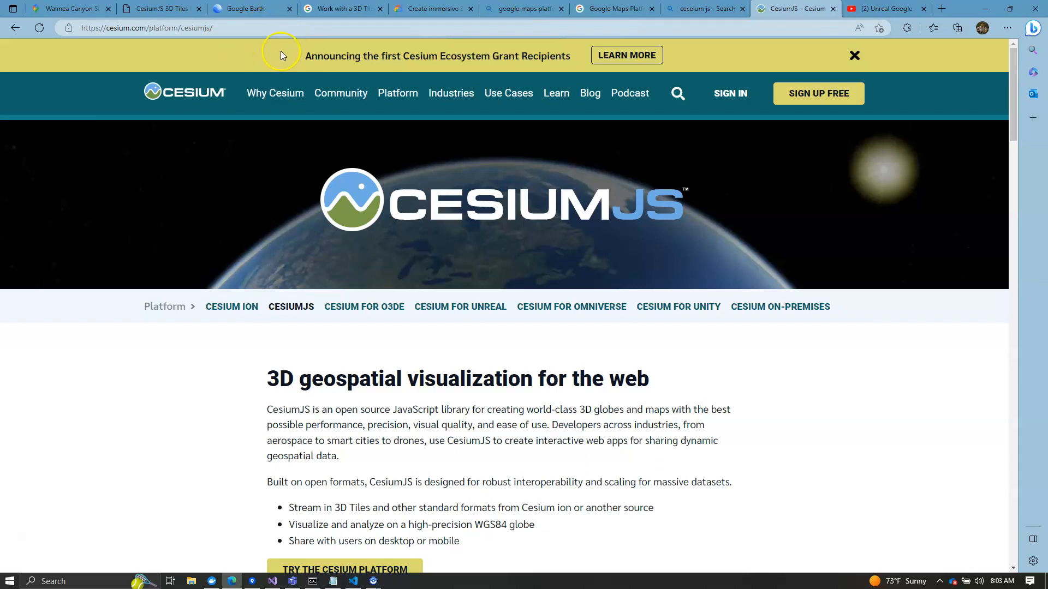
- Switch to the 'Work with a 3D Tiles renderer' guide tab
click(340, 8)
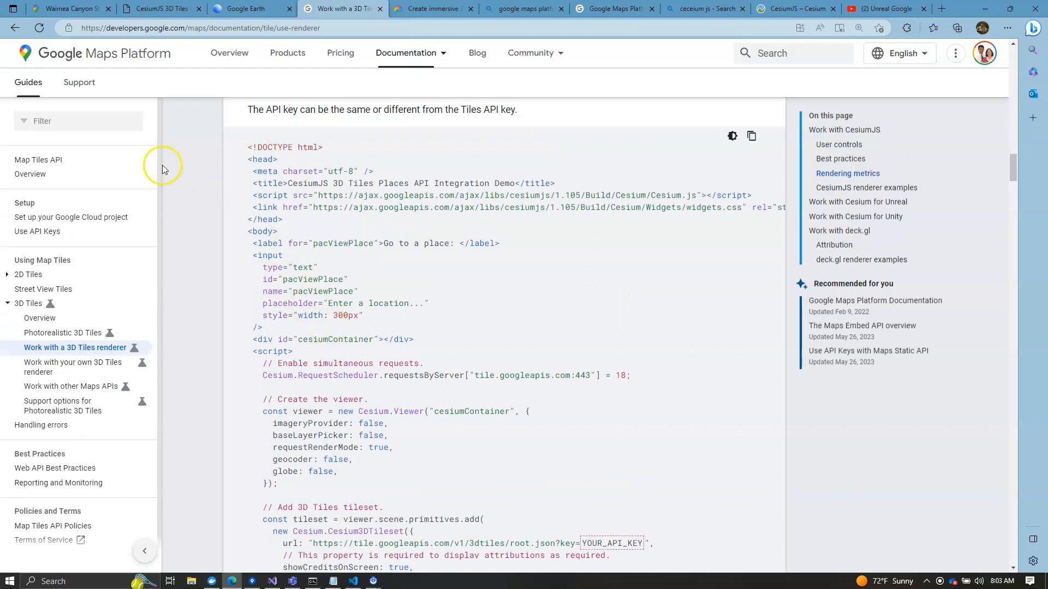
mouse_move(155, 66)
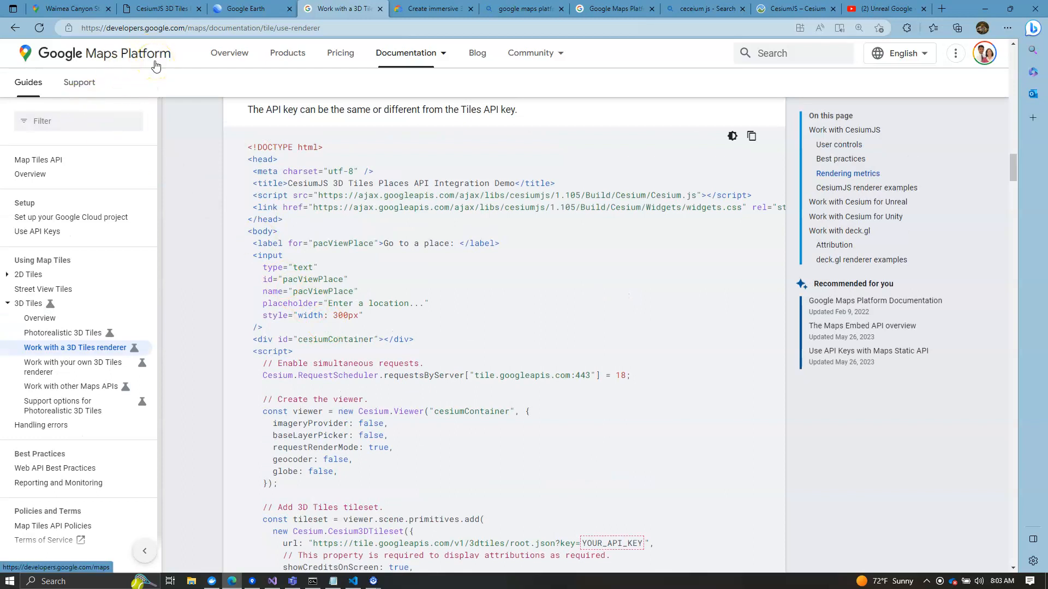
mouse_move(137, 64)
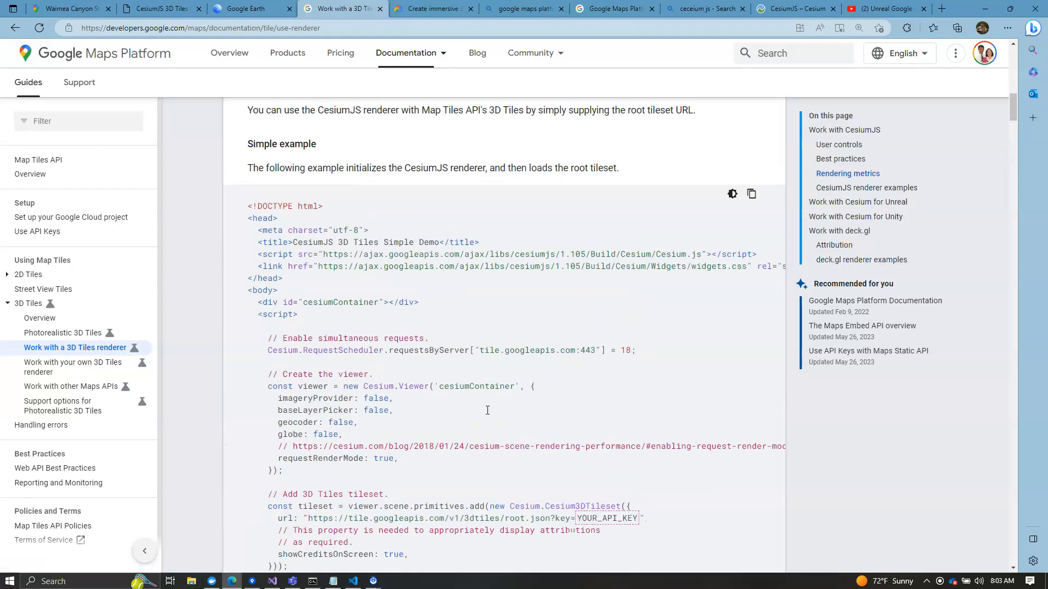
- Scroll the guide toward the Places API integration example
scroll(up, 3)
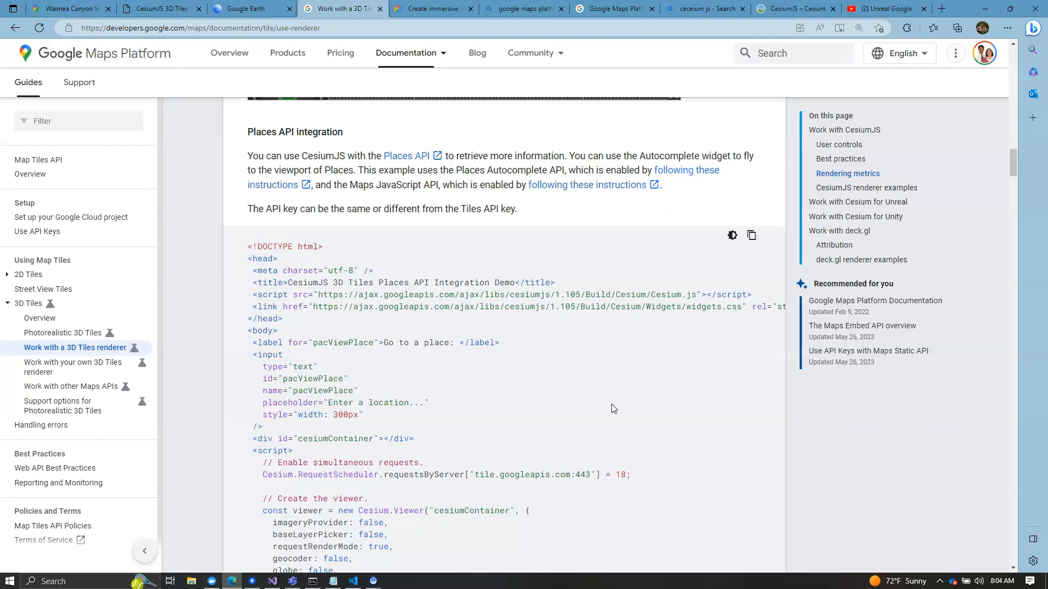
mouse_move(592, 398)
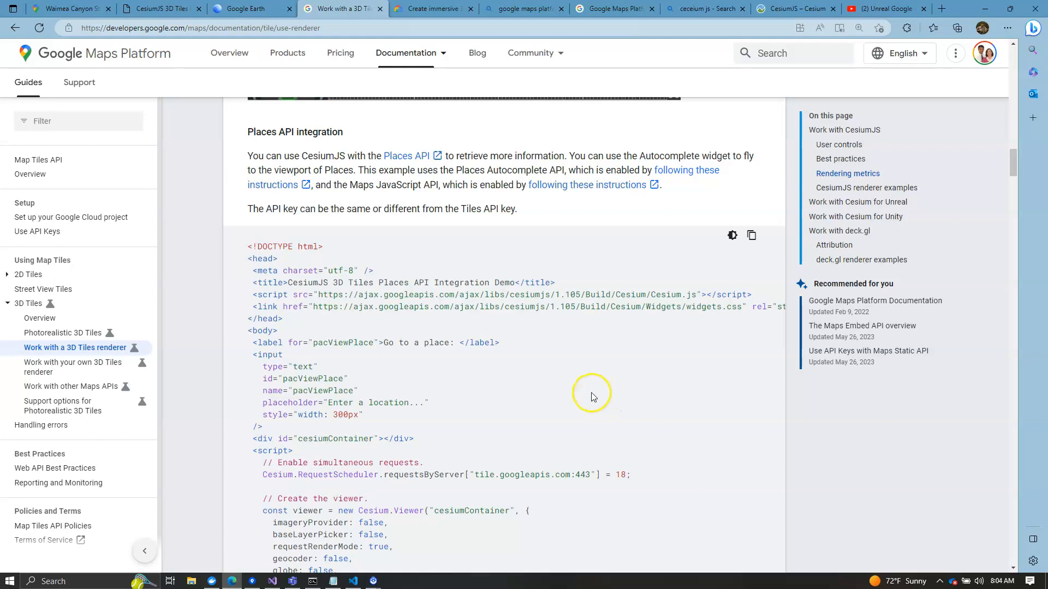
mouse_move(537, 500)
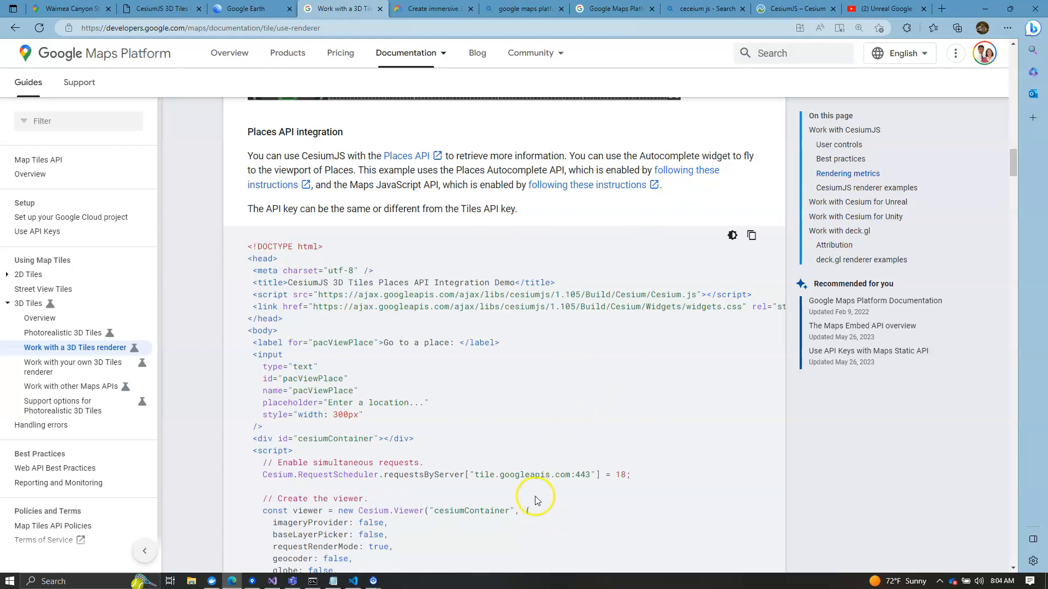
mouse_move(580, 508)
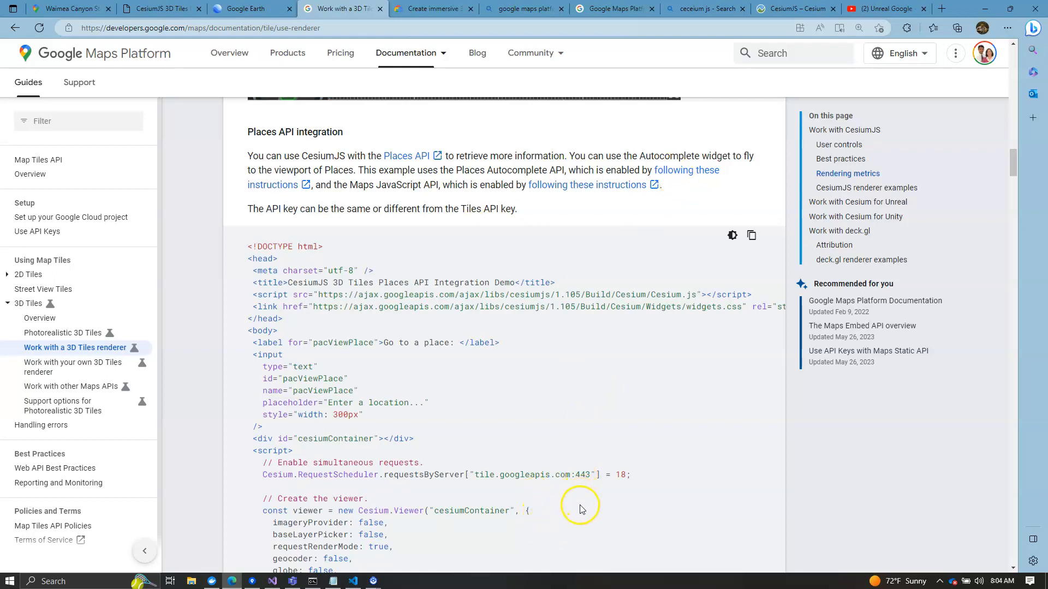
- Scroll through the Places API sample code to its closing script, then switch to VS Code
scroll(down, 3)
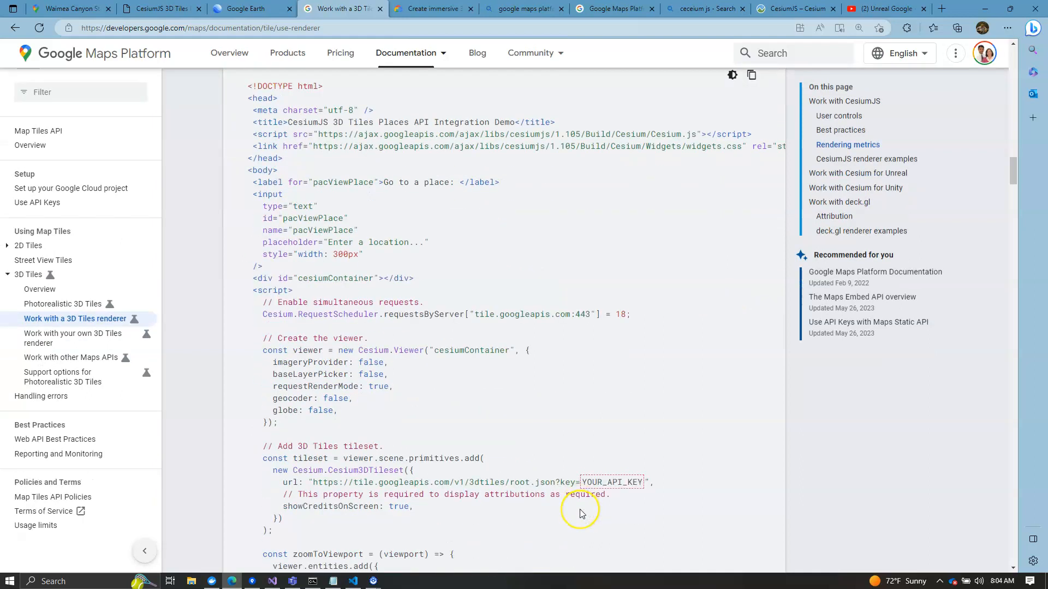
scroll(down, 3)
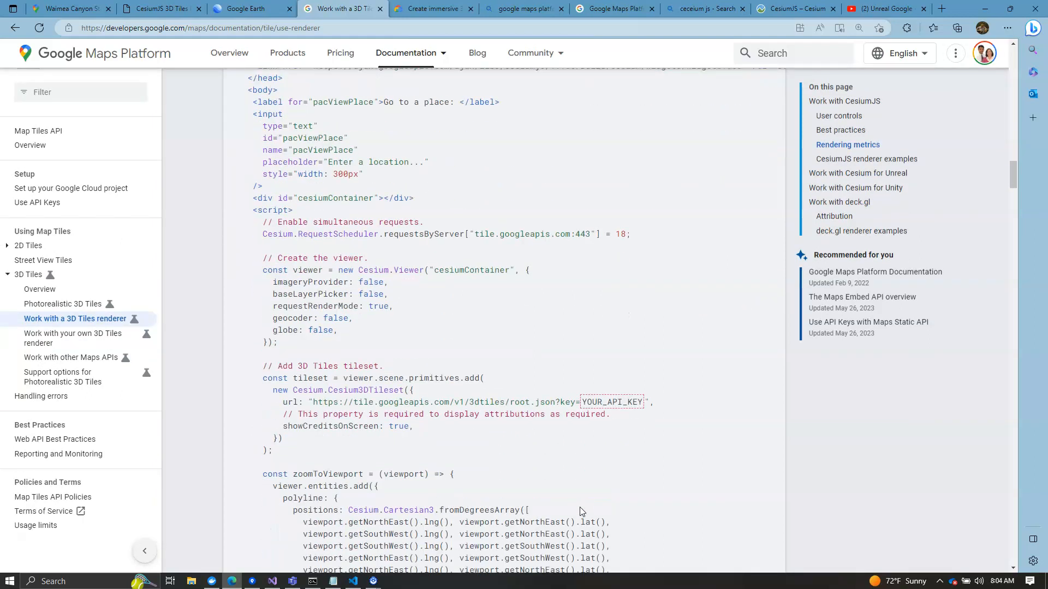
scroll(down, 3)
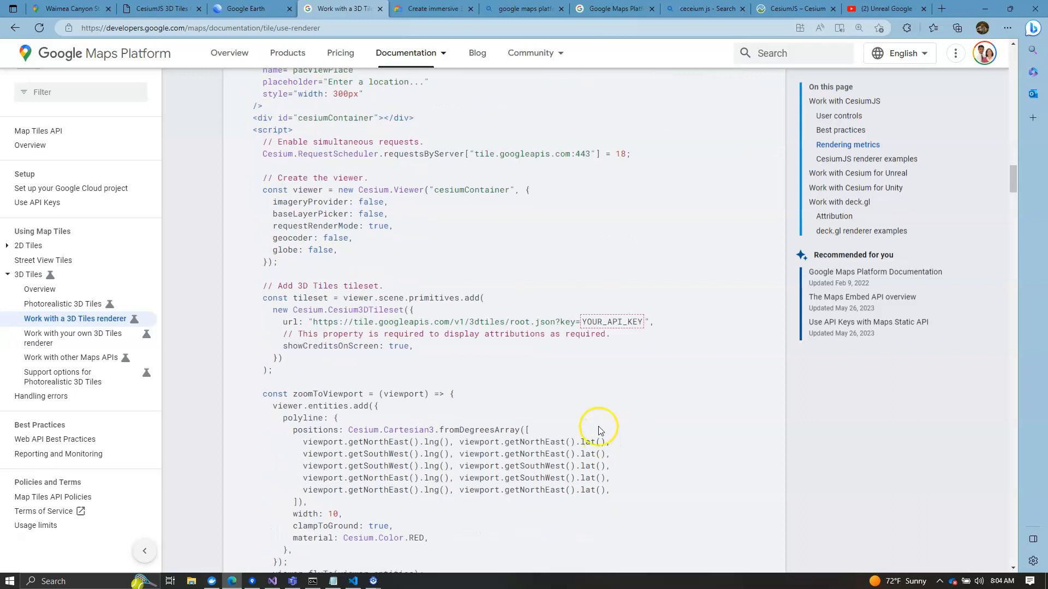
mouse_move(610, 321)
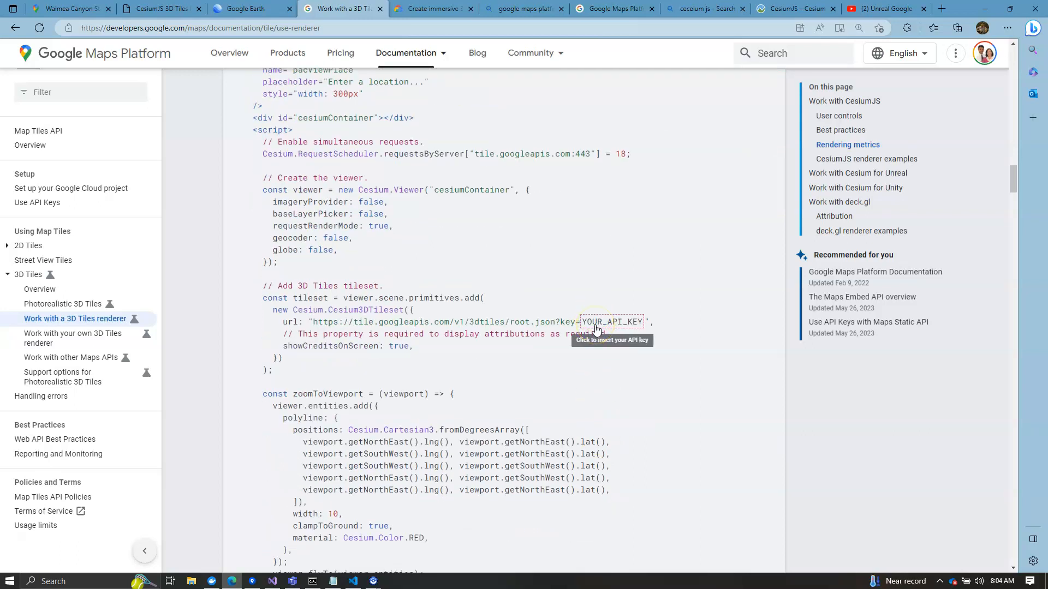
click(597, 329)
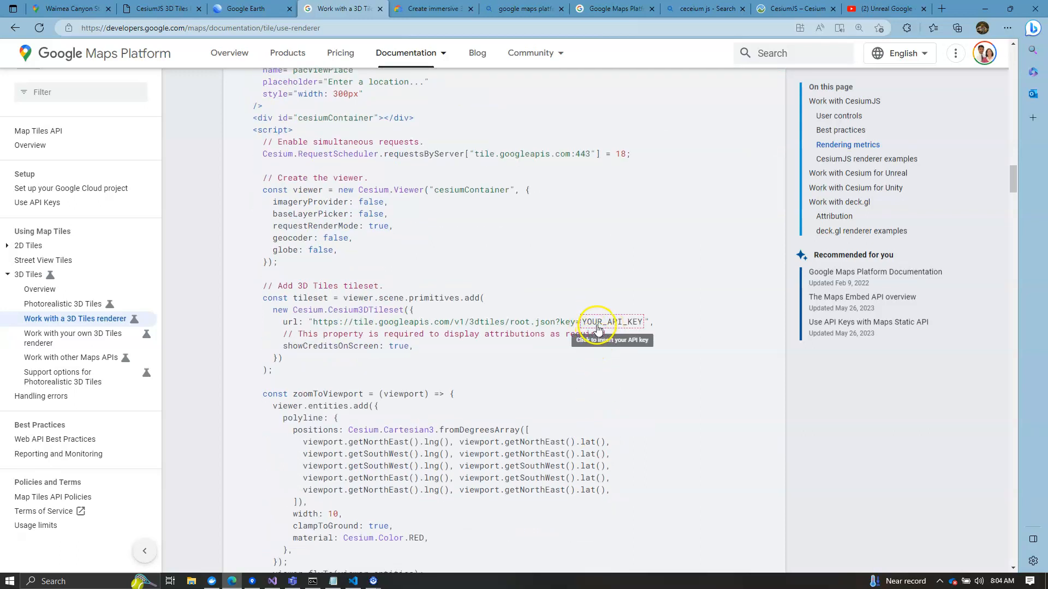
scroll(down, 3)
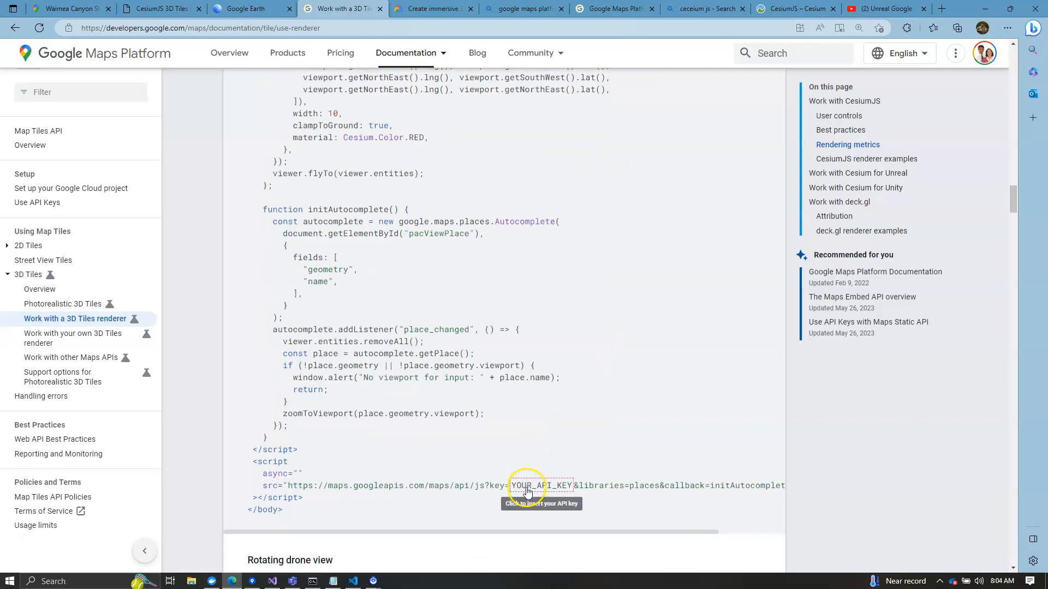
key(alt+tab)
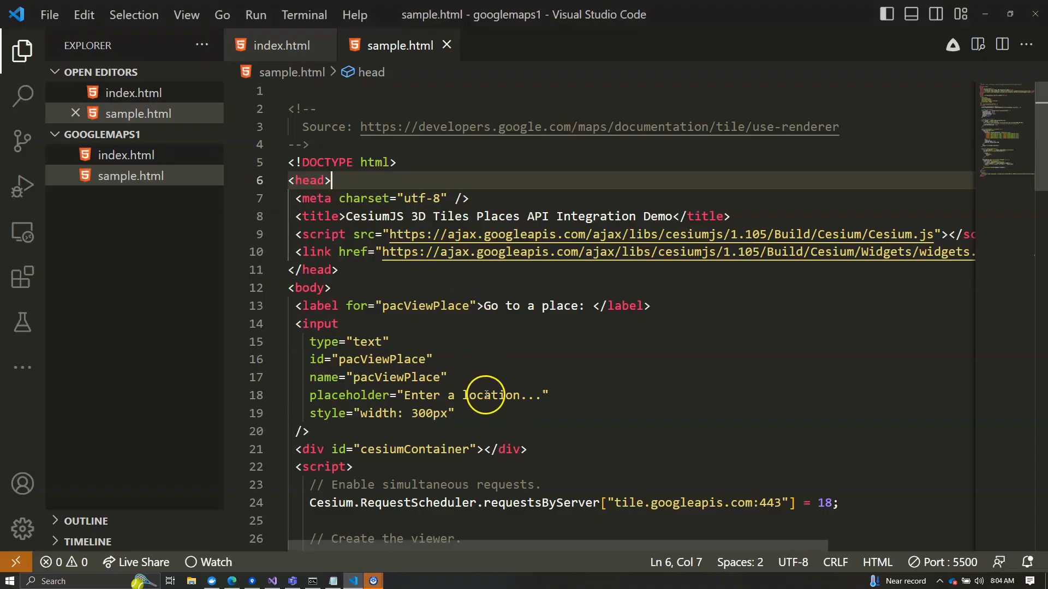
mouse_move(832, 145)
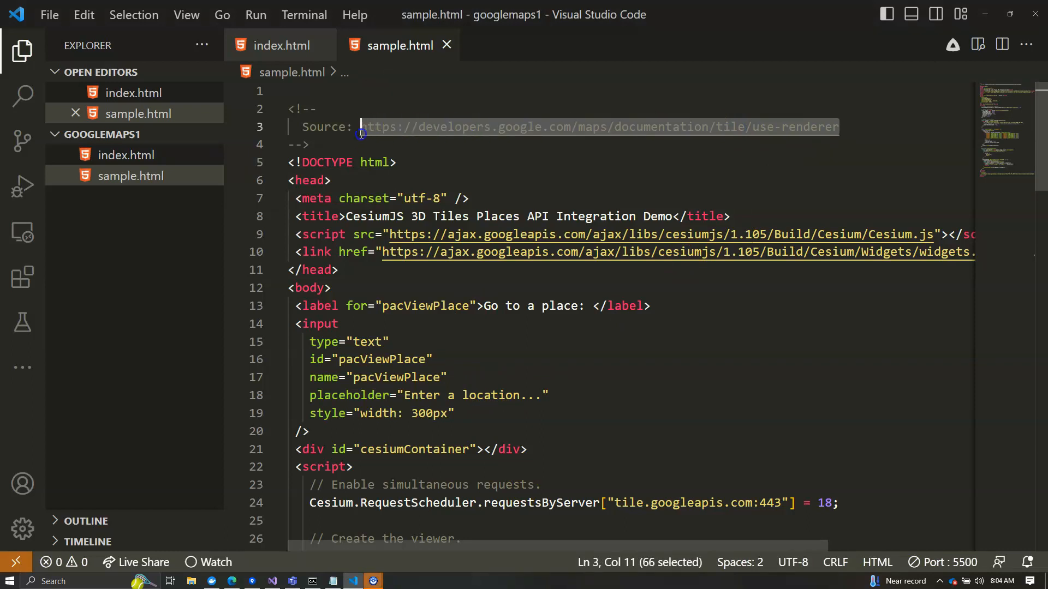
mouse_move(542, 419)
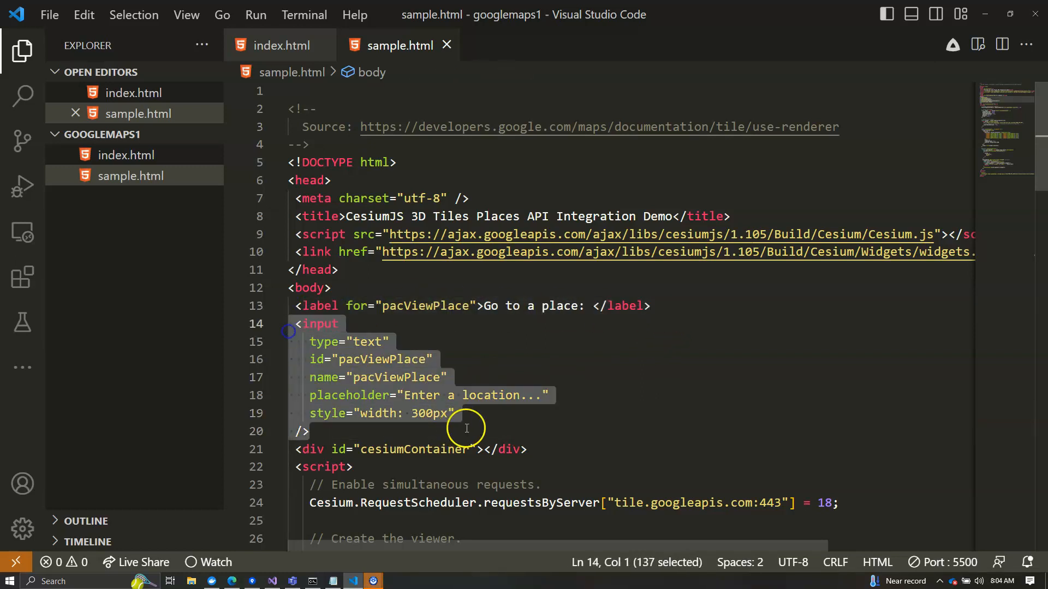
- Scroll sample.html down toward the Add 3D Tiles tileset block
scroll(down, 3)
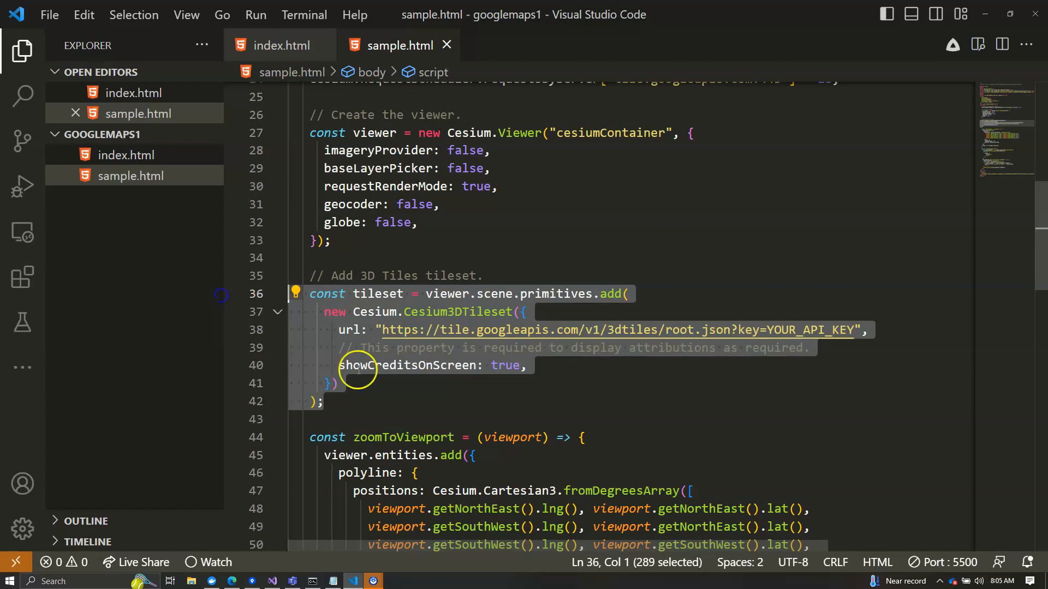
- Scroll to initAutocomplete and double-click the zoomToViewport call in its place-changed listener
scroll(down, 3)
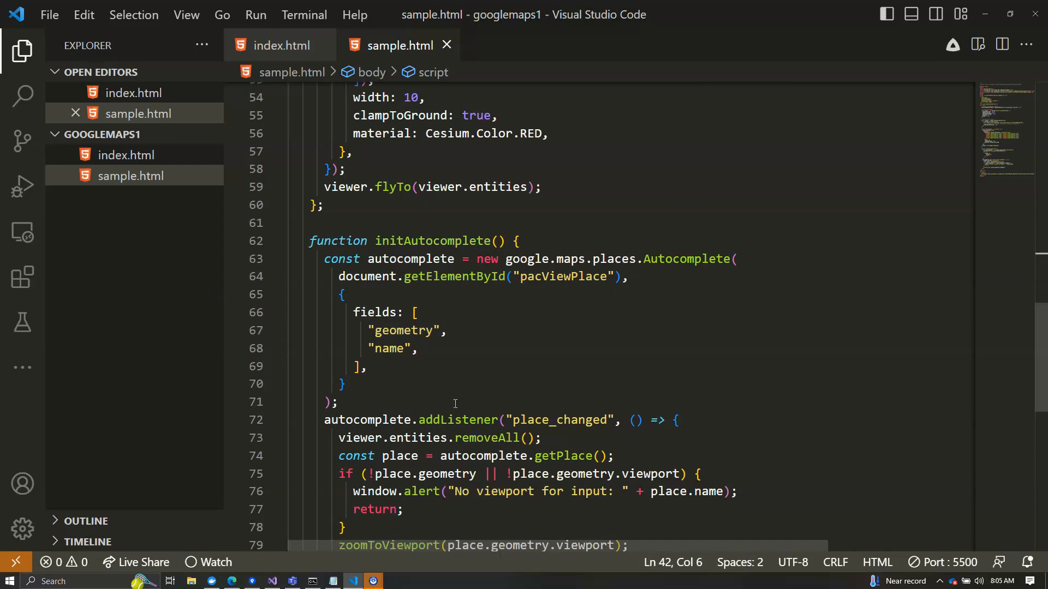
scroll(down, 3)
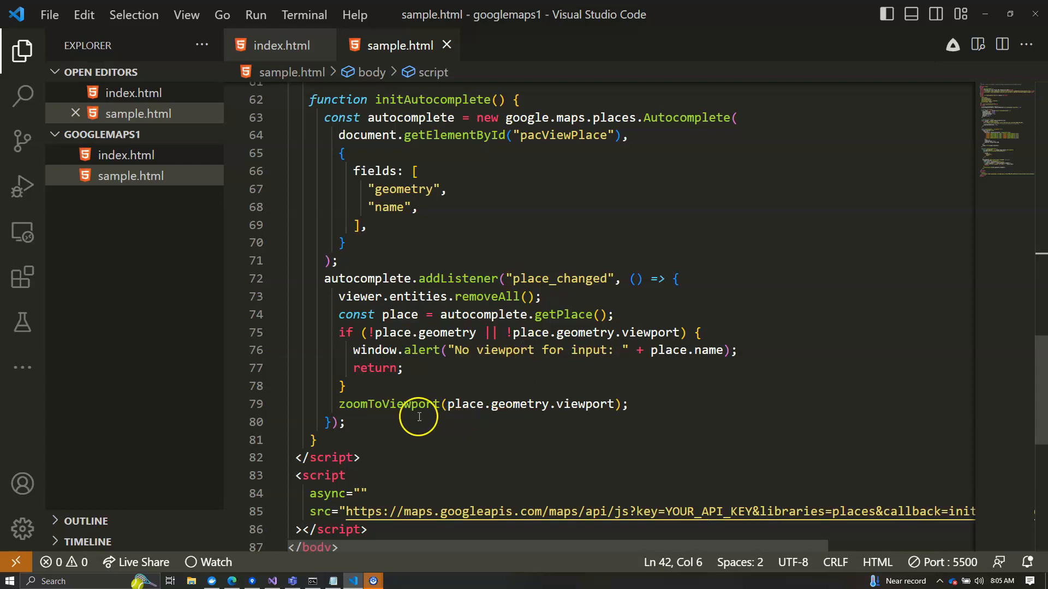
double_click(388, 403)
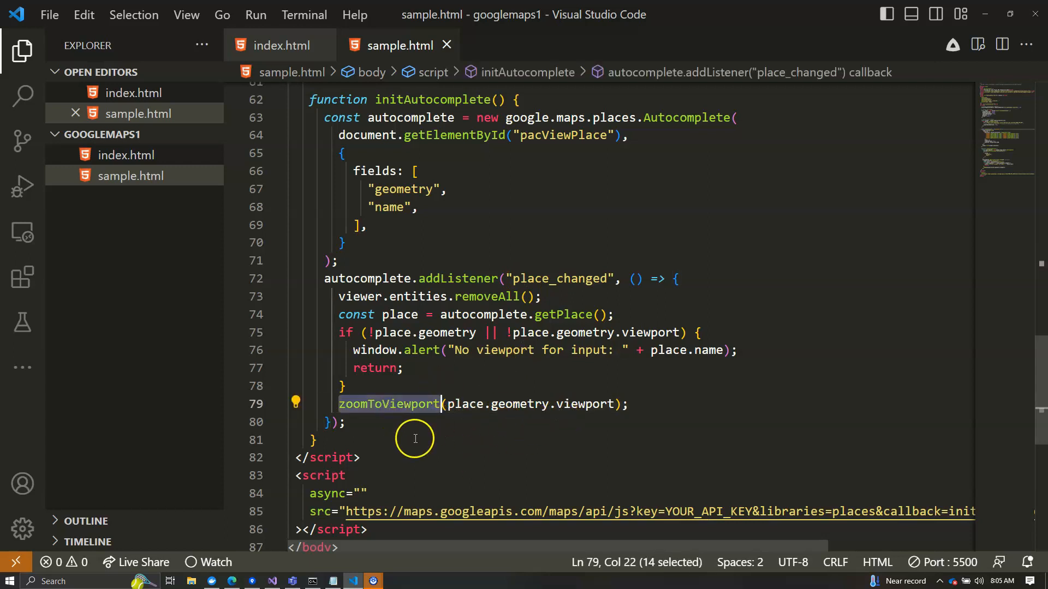
mouse_move(442, 444)
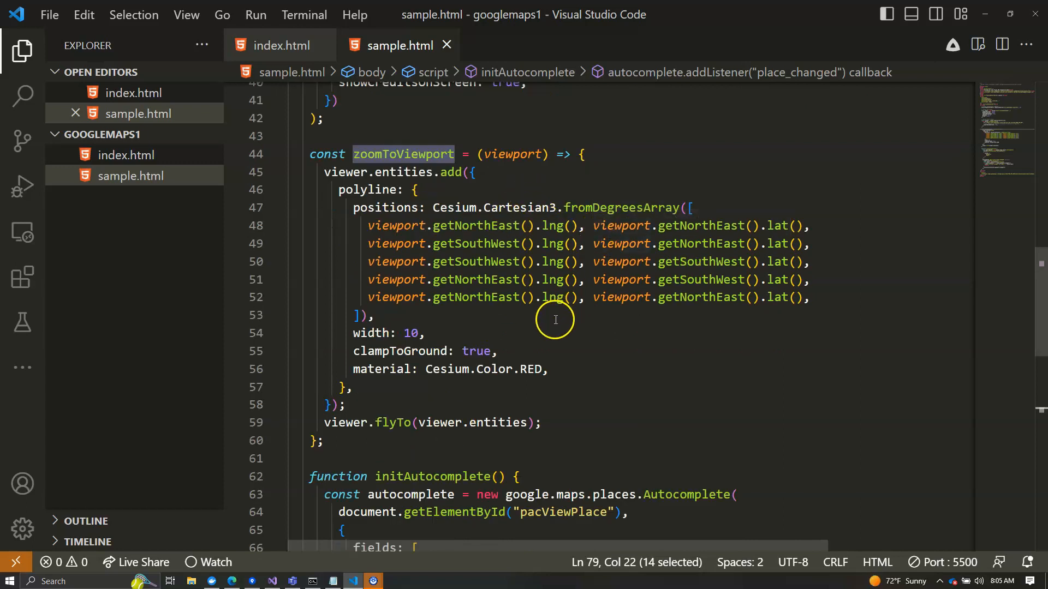
mouse_move(501, 440)
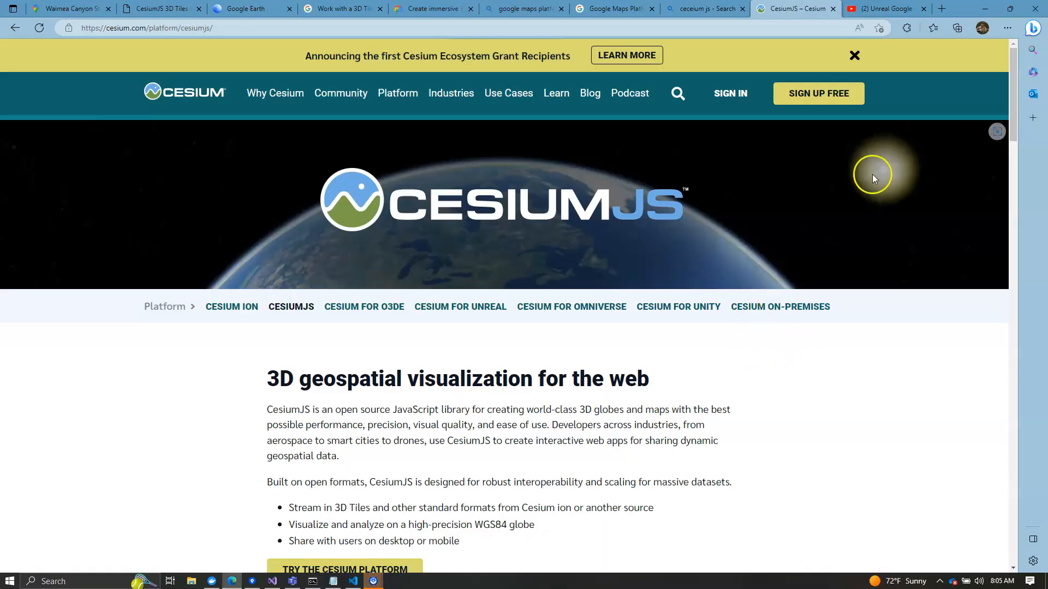
- Open the 'Unreal Google' YouTube tab and toggle the play button
click(885, 9)
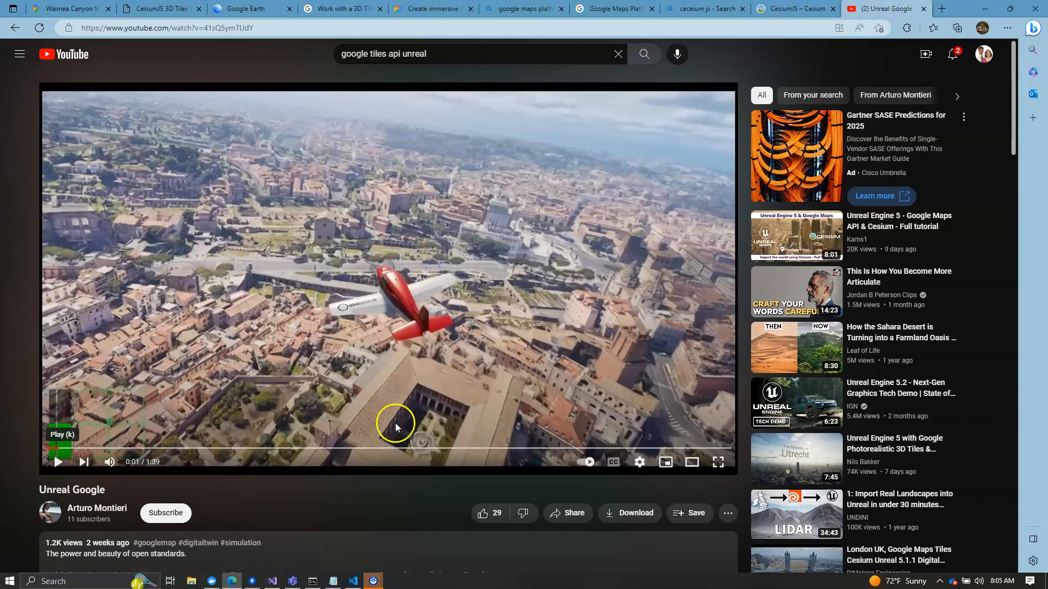
mouse_move(56, 462)
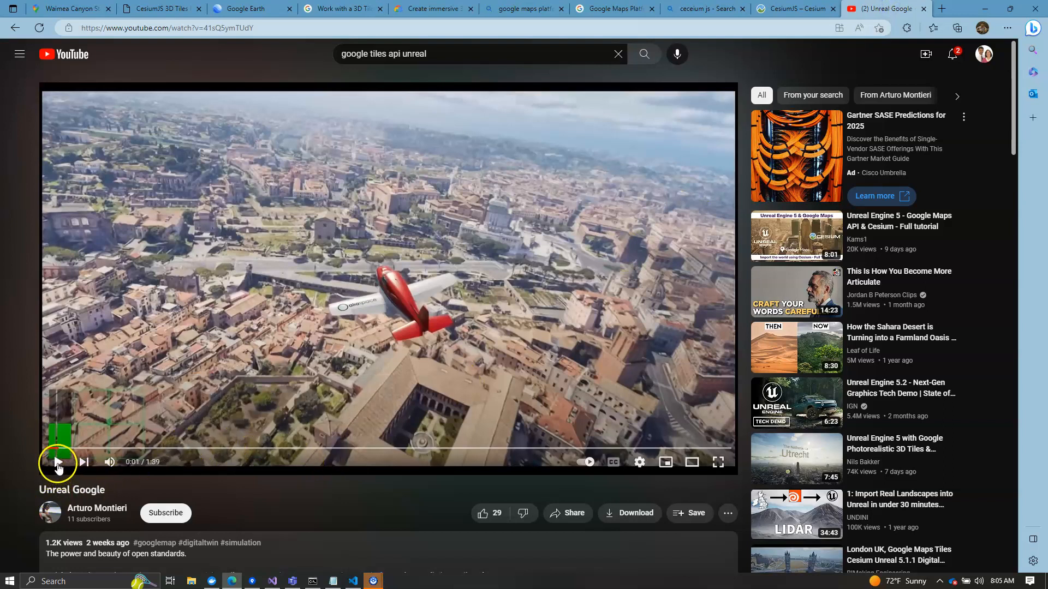
click(57, 462)
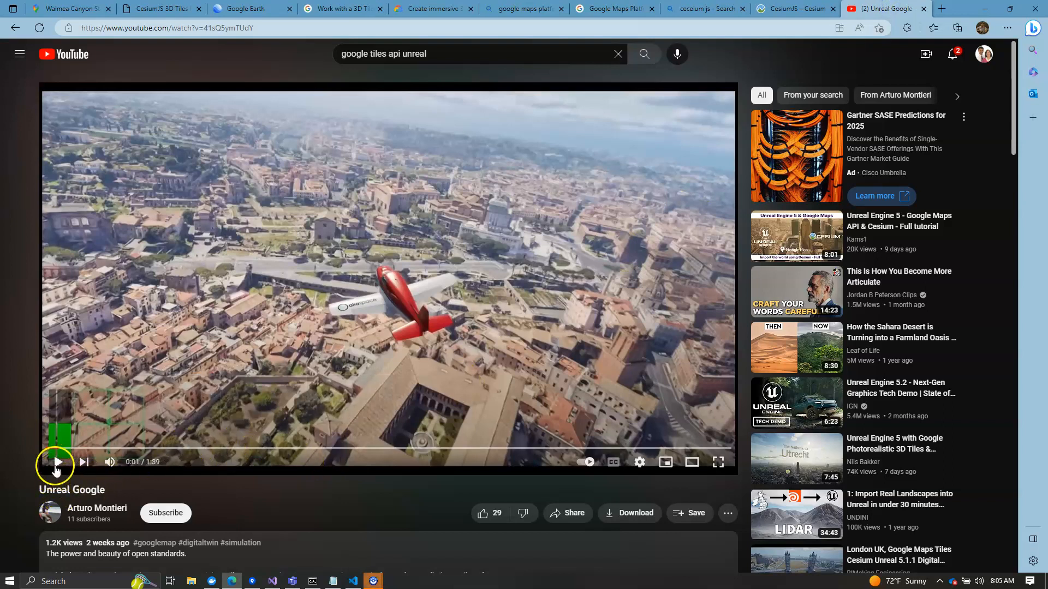
click(57, 462)
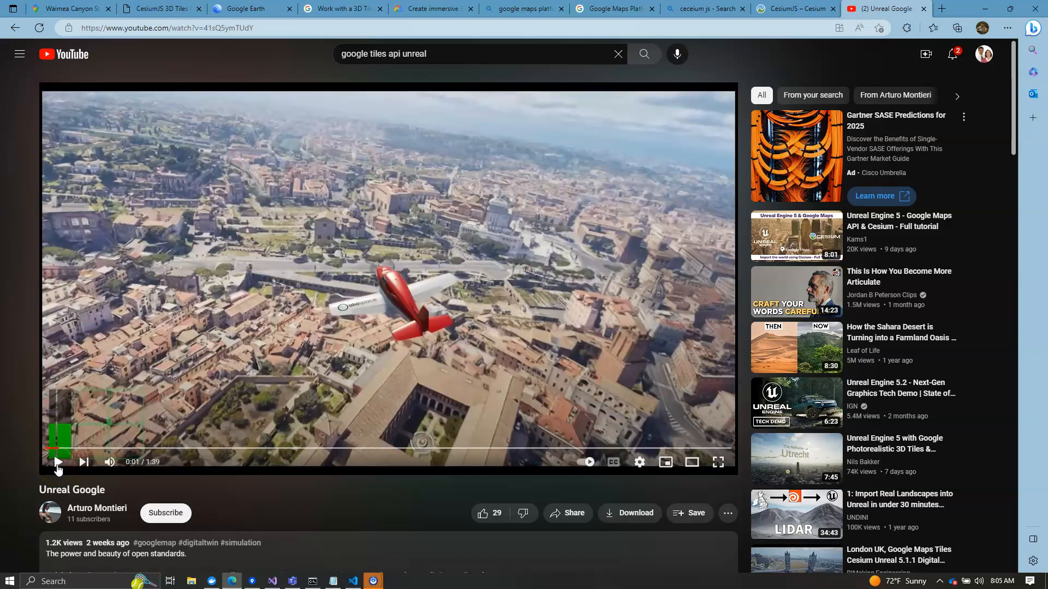